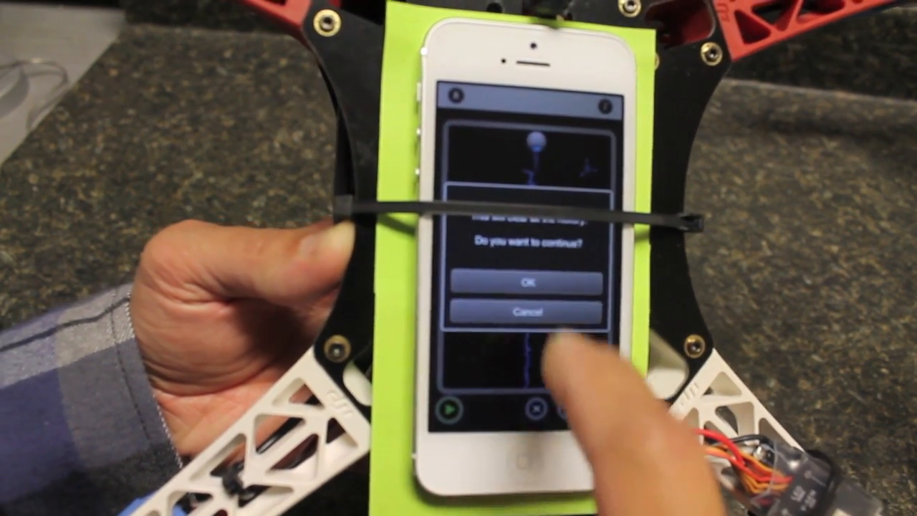
Confirm OK on the Seismometer 'Do you want to continue?' prompt to proceed with recording.
left_click(527, 284)
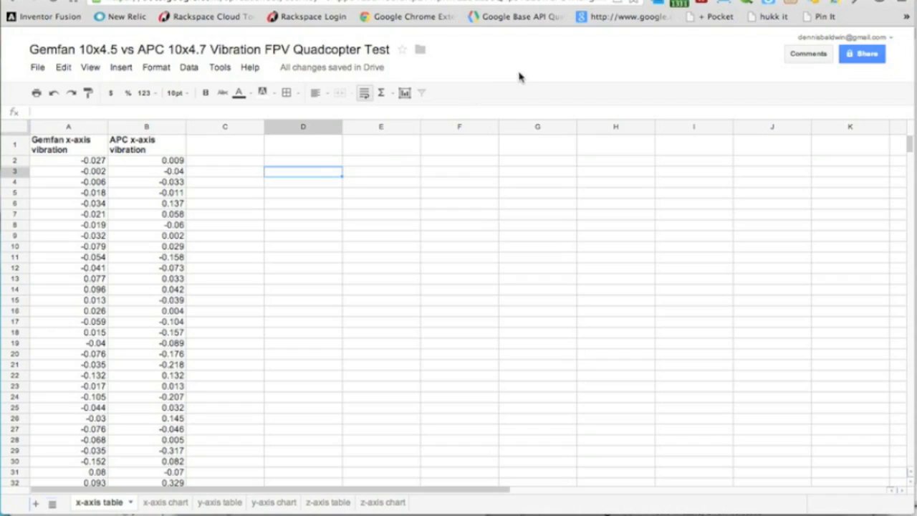
mouse_move(517, 82)
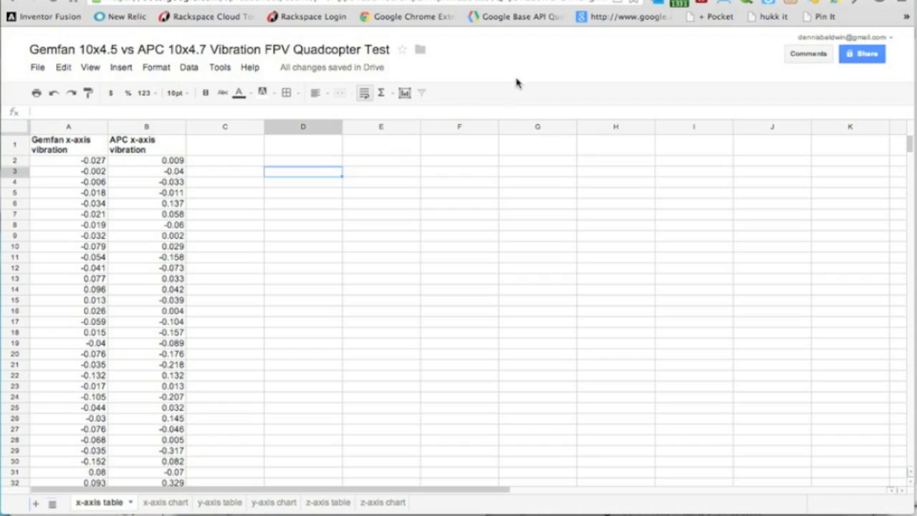
mouse_move(260, 32)
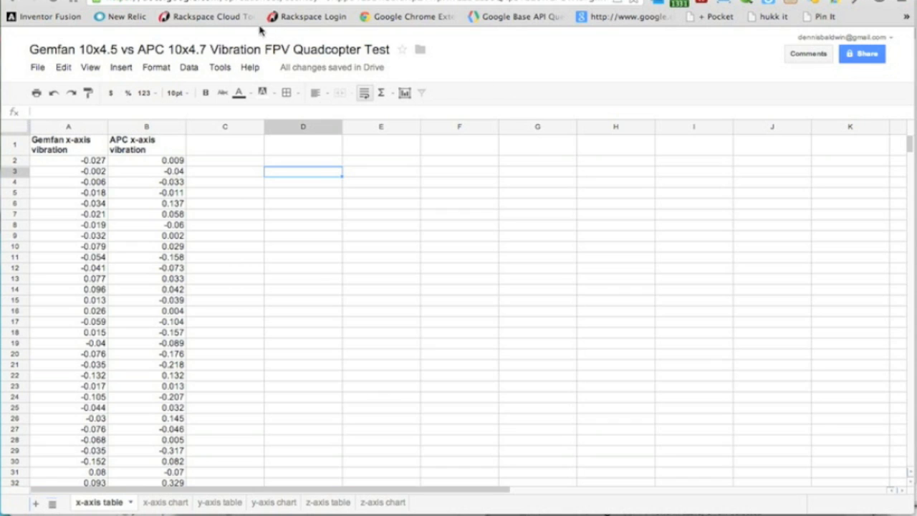
mouse_move(218, 90)
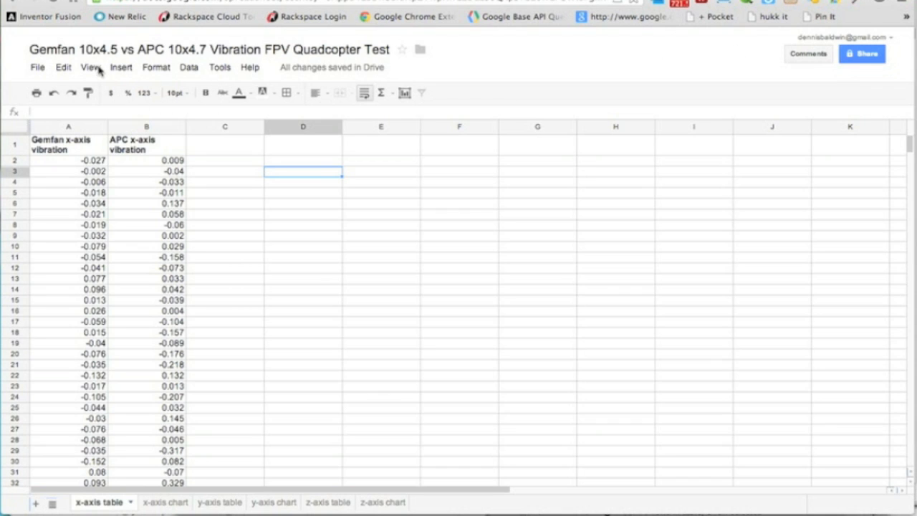
mouse_move(199, 143)
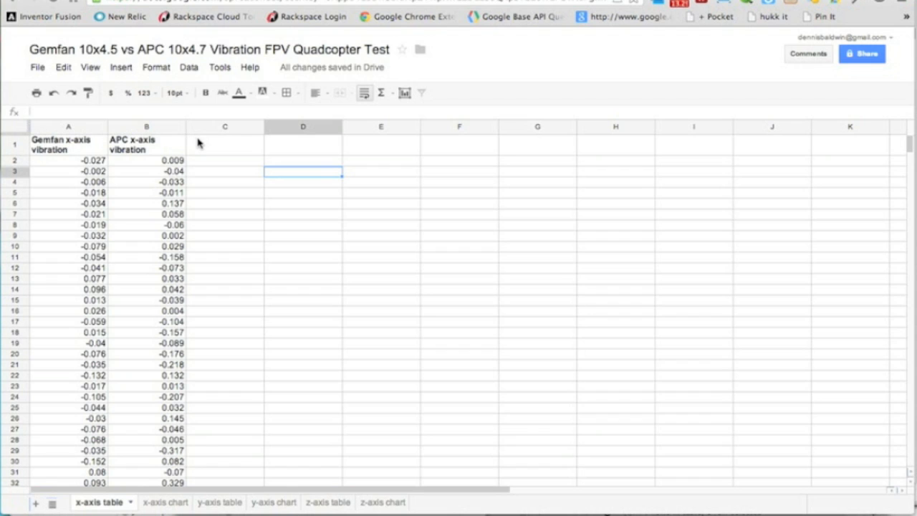
mouse_move(247, 261)
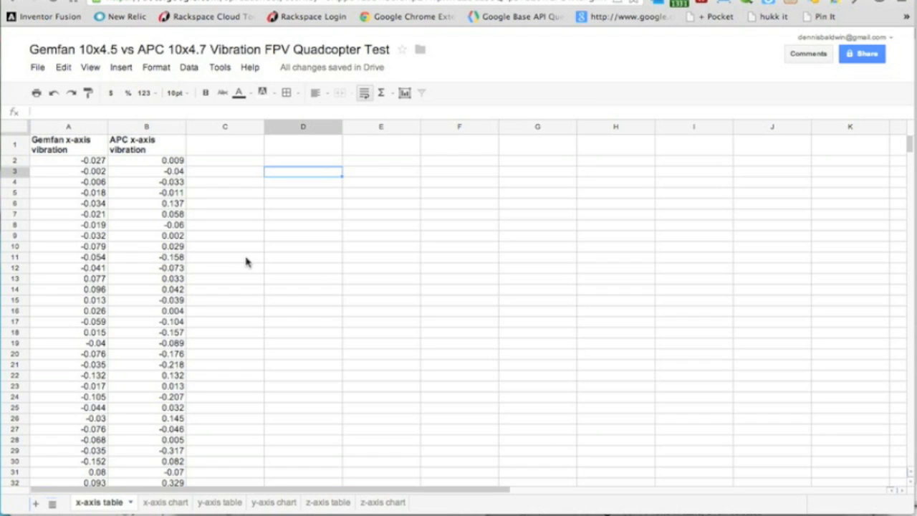
mouse_move(175, 430)
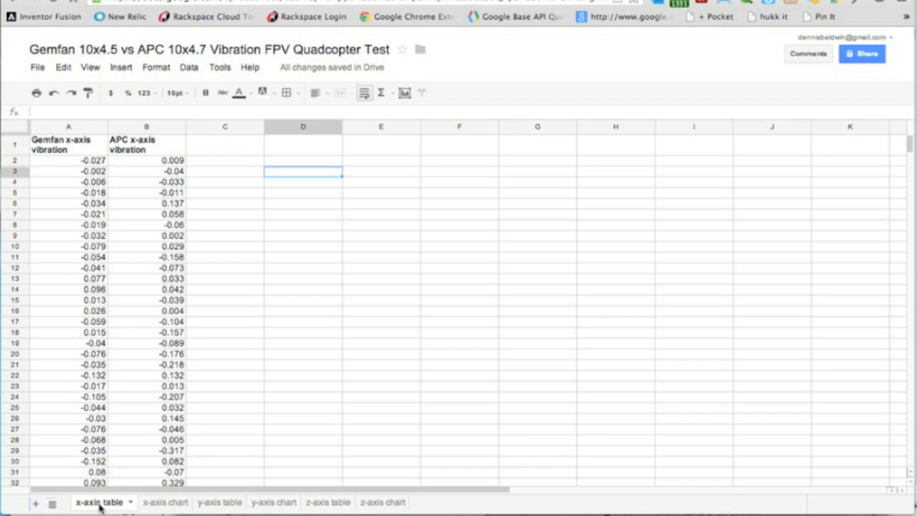
mouse_move(222, 352)
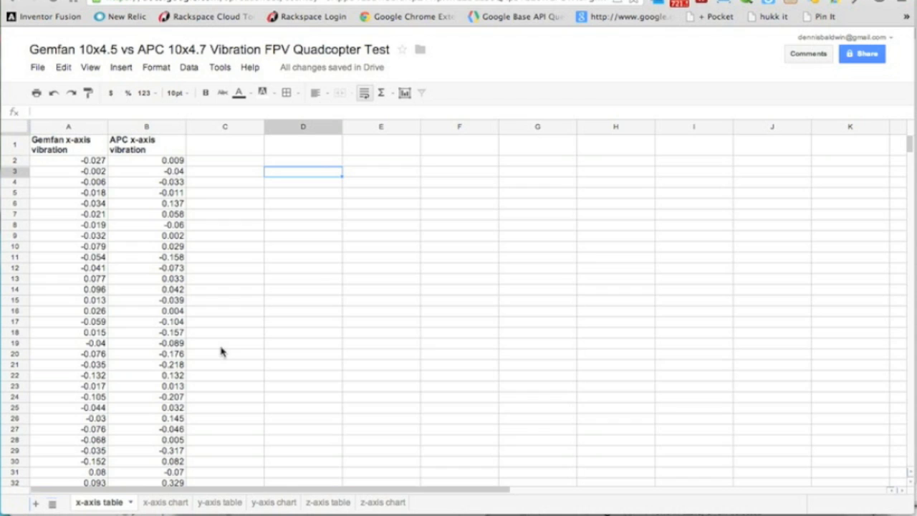
mouse_move(100, 180)
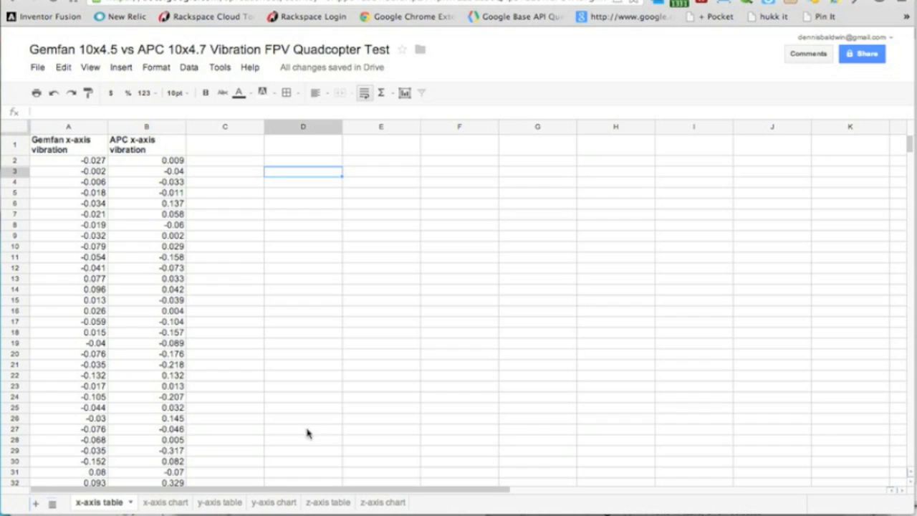
mouse_move(218, 236)
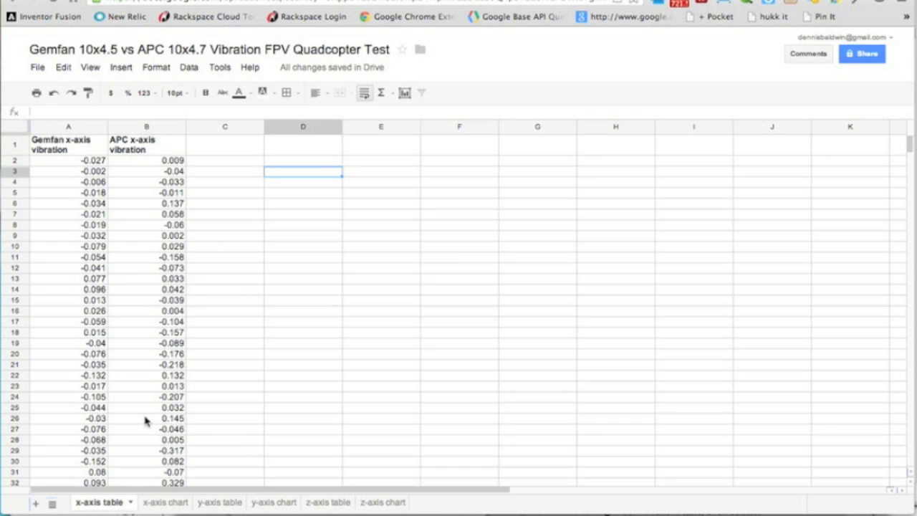
mouse_move(159, 421)
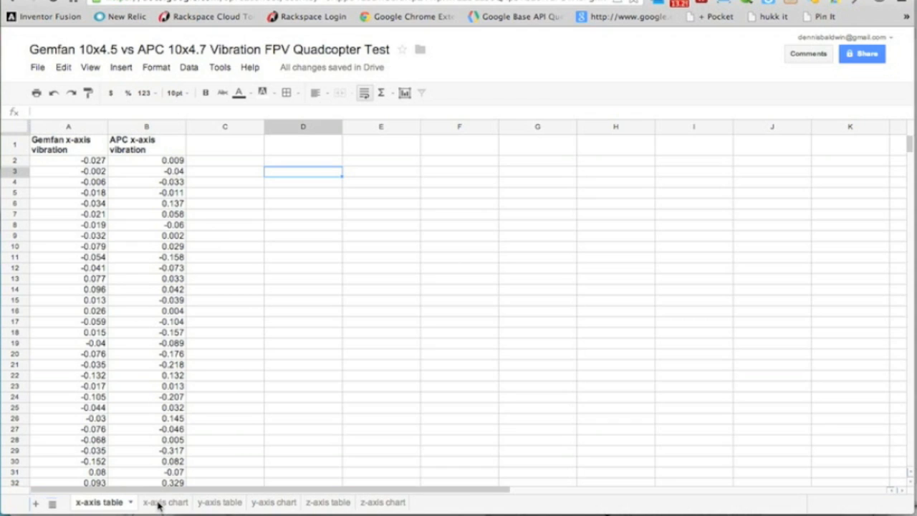
left_click(161, 502)
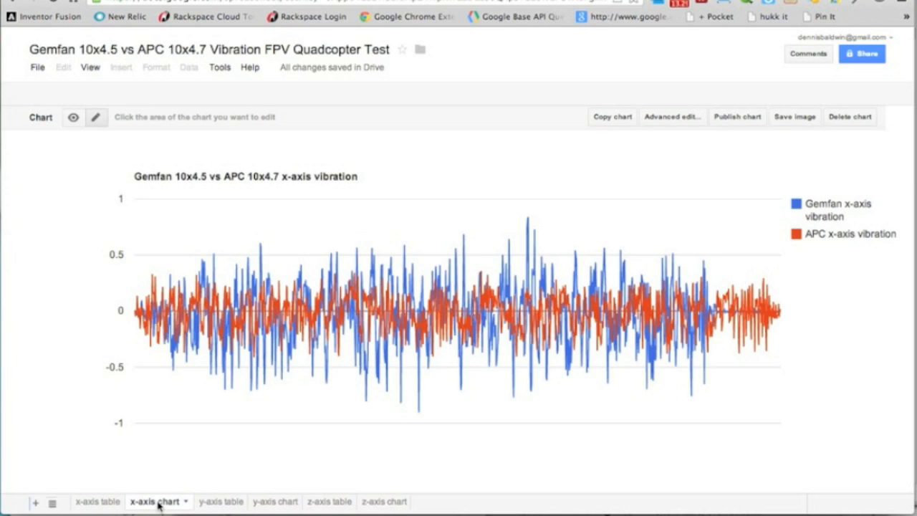
mouse_move(795, 209)
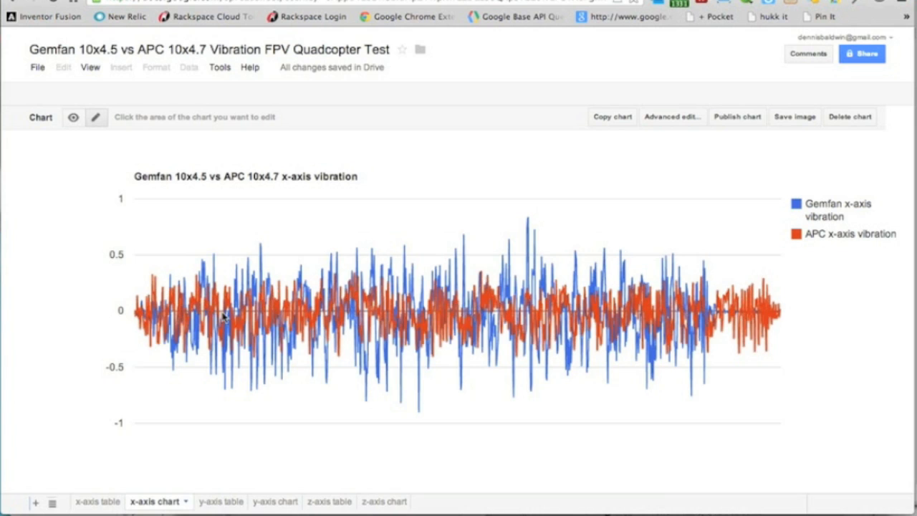
mouse_move(358, 389)
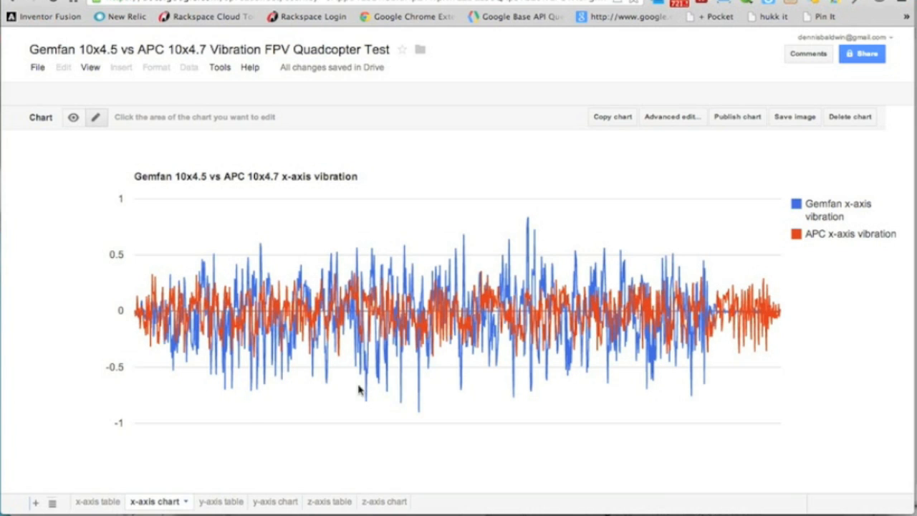
mouse_move(441, 408)
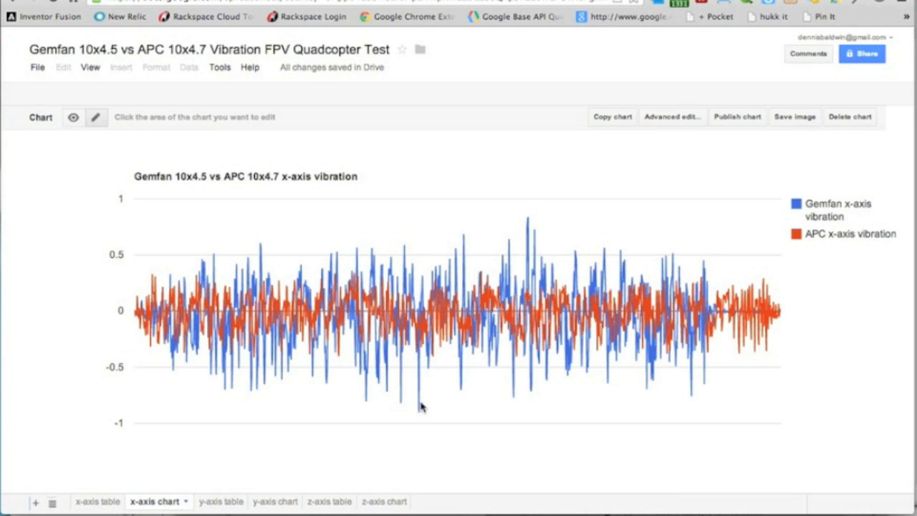
mouse_move(458, 404)
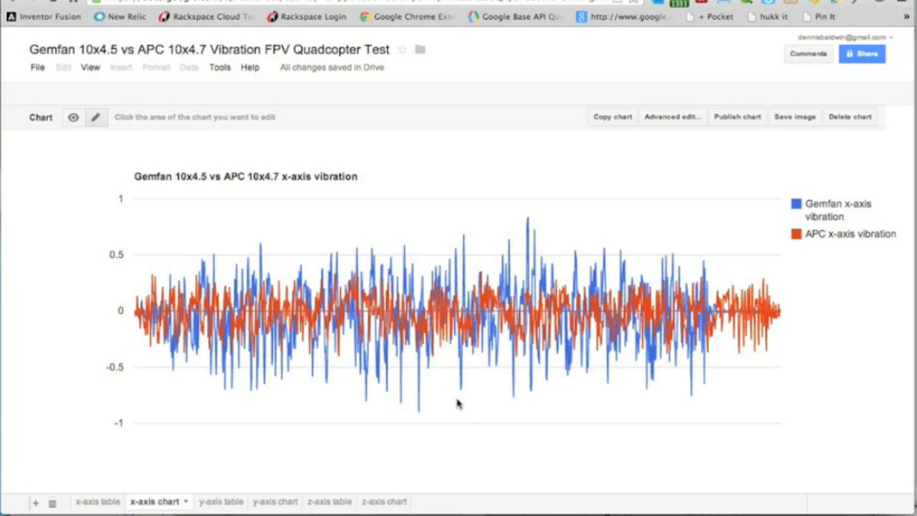
mouse_move(470, 419)
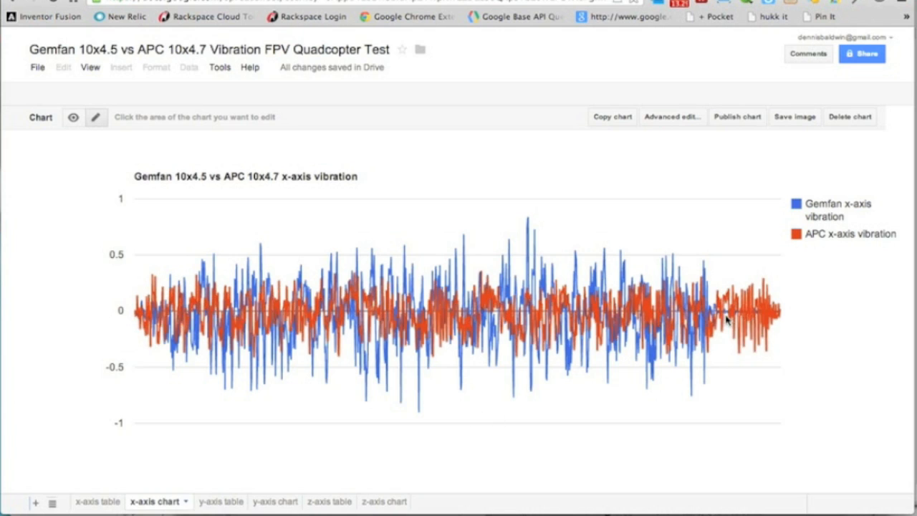
mouse_move(731, 389)
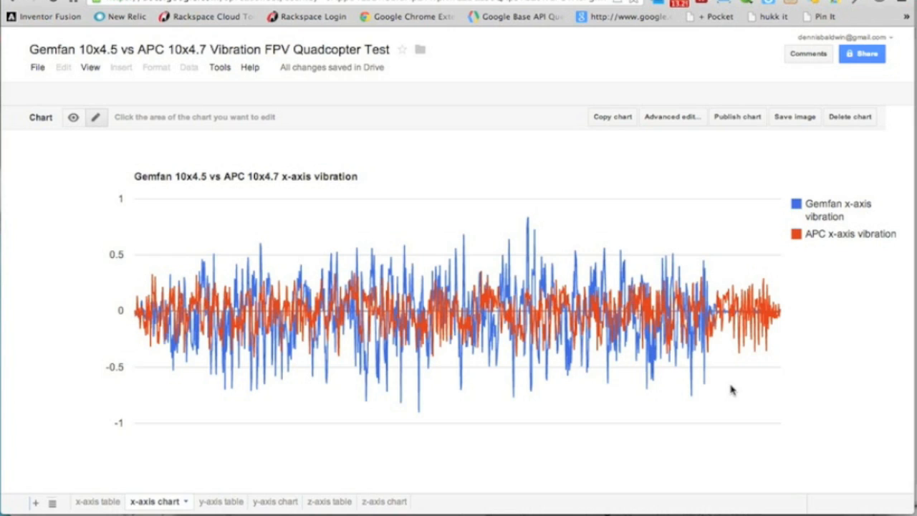
mouse_move(726, 324)
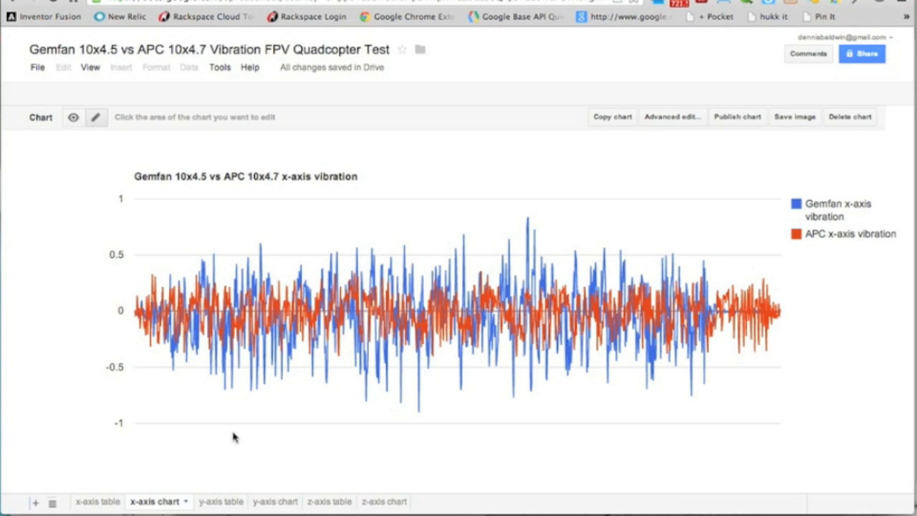
mouse_move(185, 470)
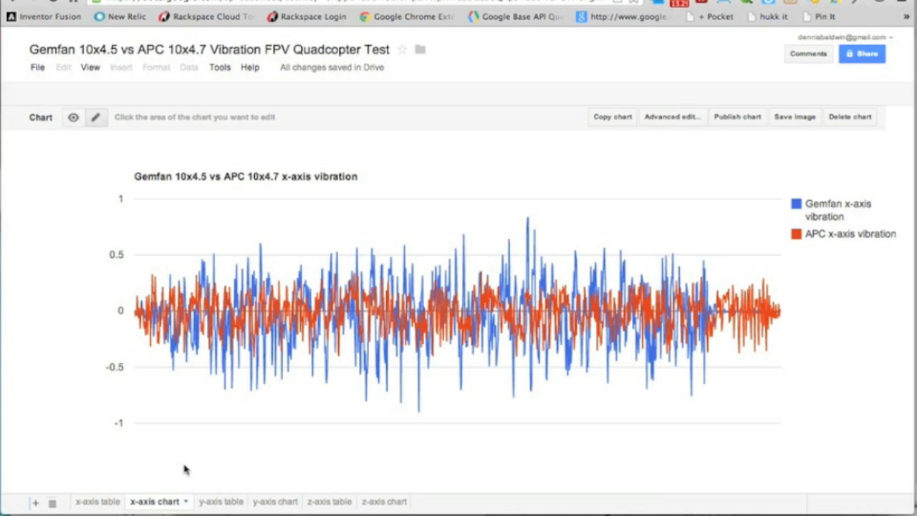
Switch to the 'y-axis chart' sheet showing the Gemfan vs APC y-axis vibration line chart.
left_click(264, 502)
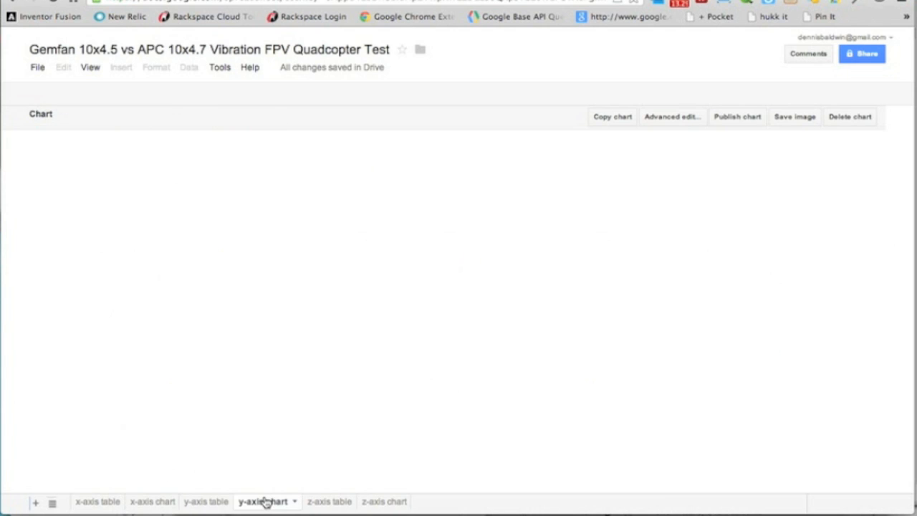
left_click(263, 501)
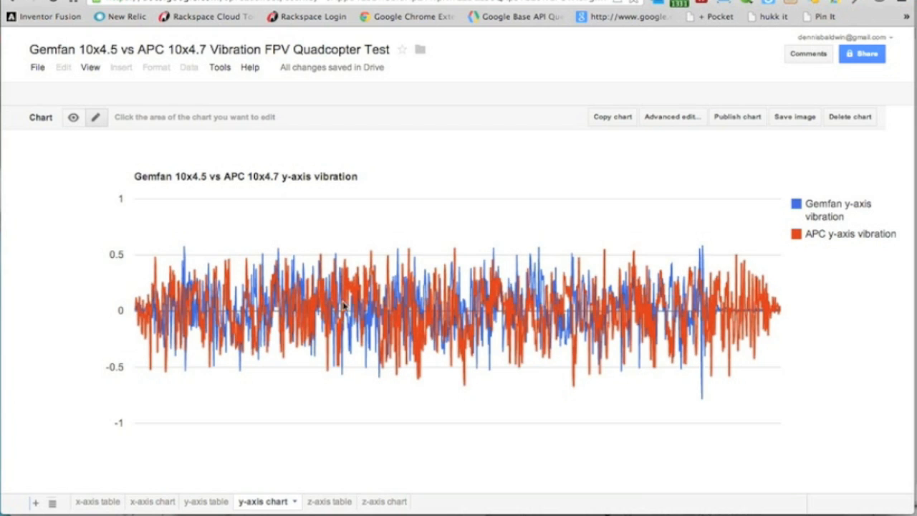
mouse_move(449, 294)
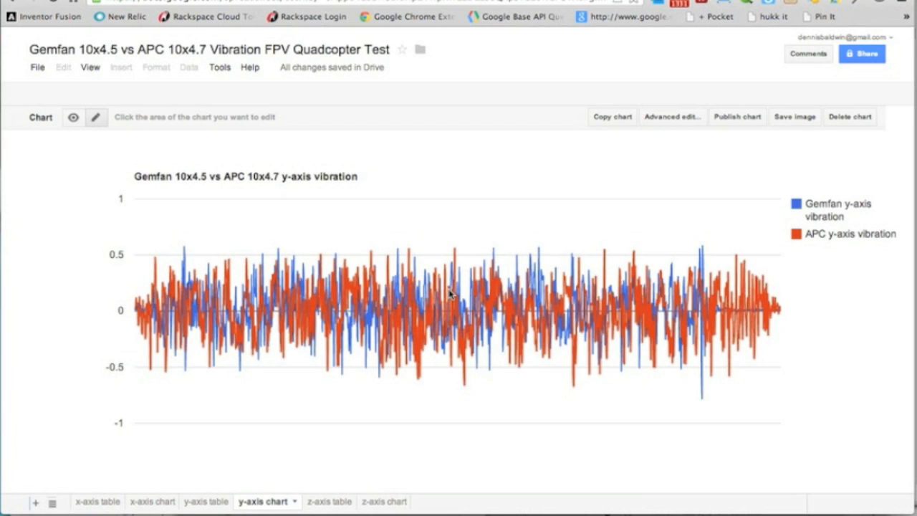
mouse_move(529, 297)
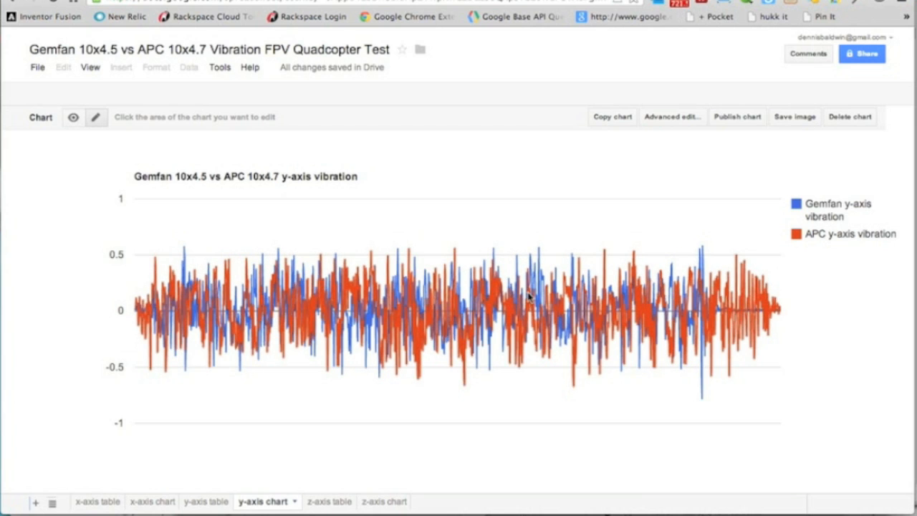
mouse_move(551, 304)
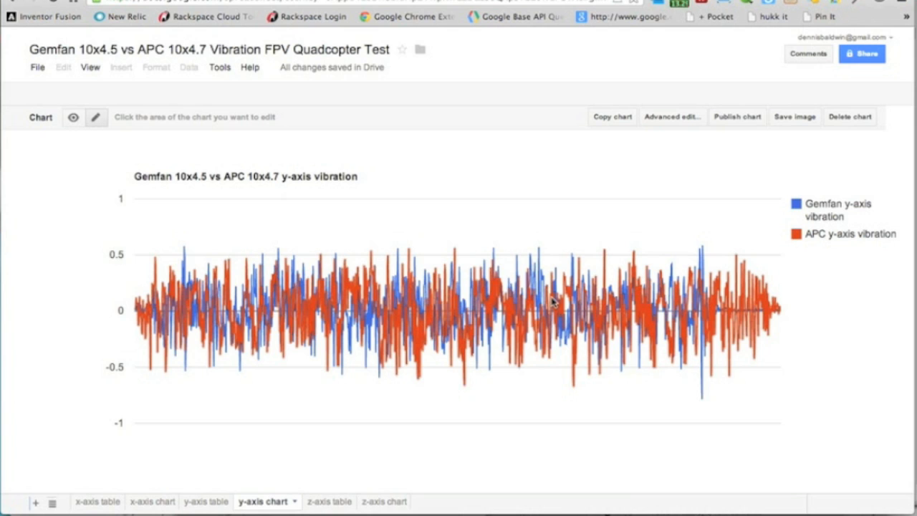
mouse_move(733, 315)
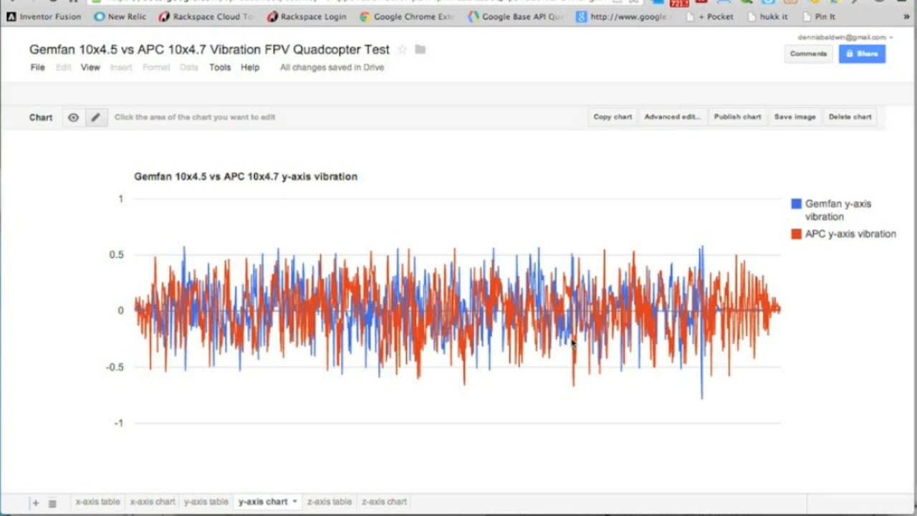
mouse_move(247, 447)
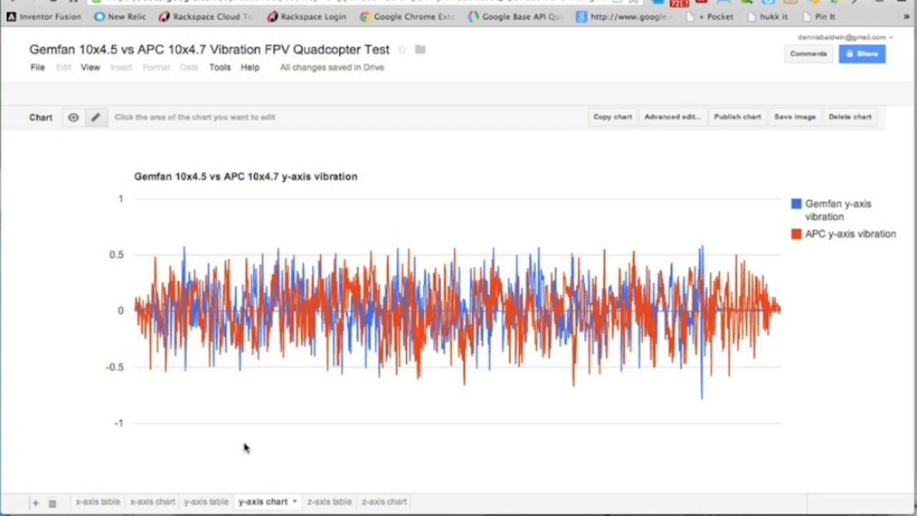
View the 'z-axis chart' sheet, glancing back at 'x-axis chart' before returning to the z-axis comparison.
left_click(371, 501)
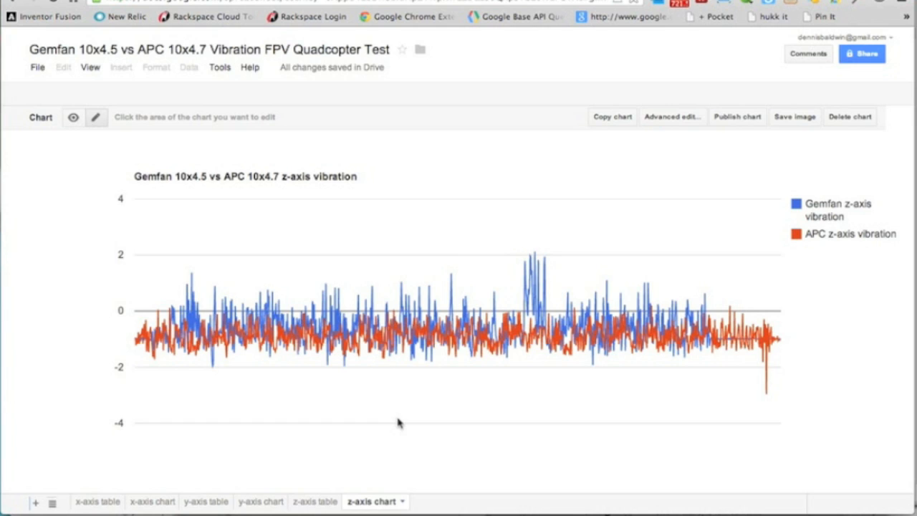
mouse_move(99, 450)
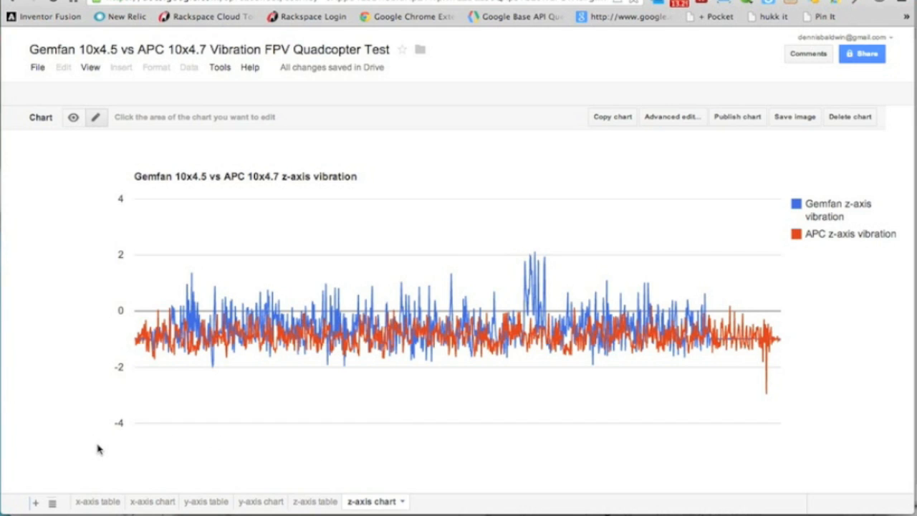
mouse_move(118, 456)
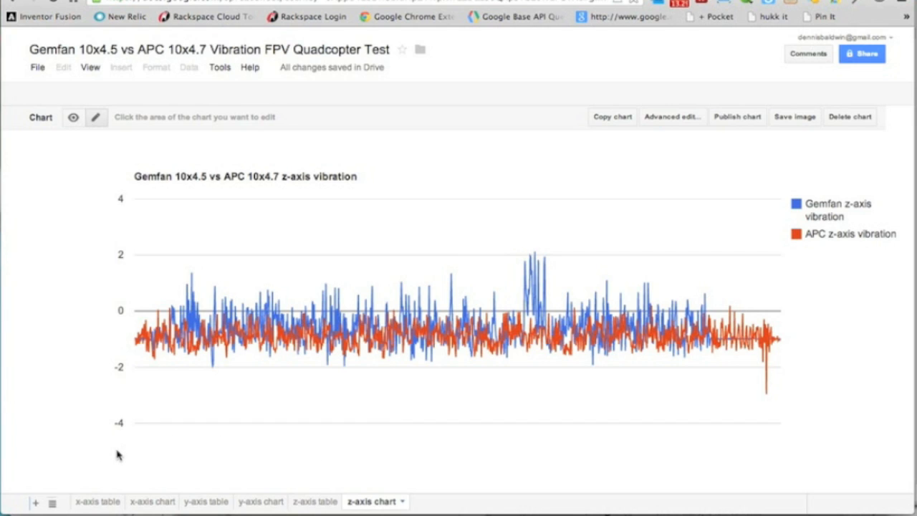
left_click(155, 502)
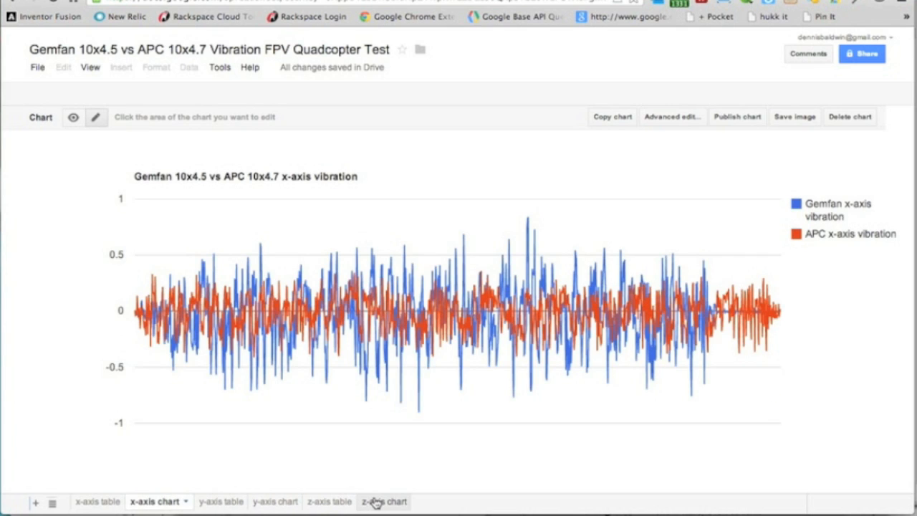
left_click(381, 501)
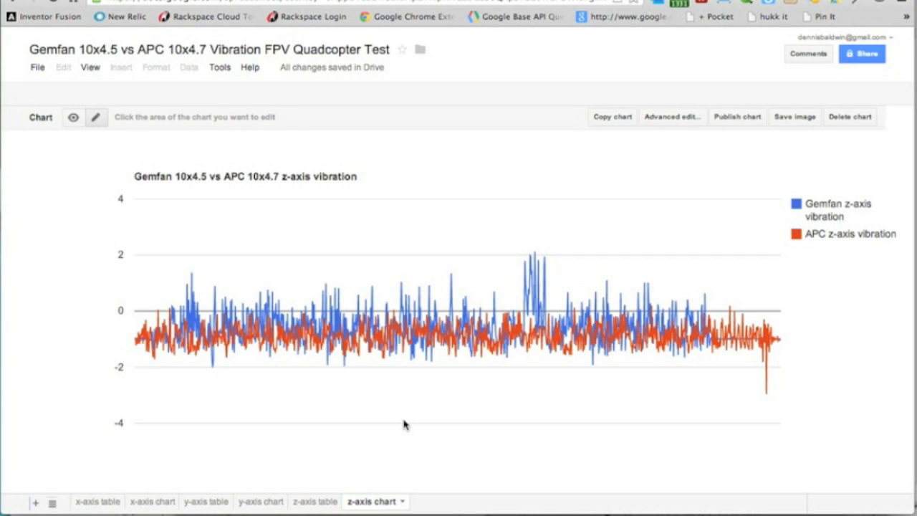